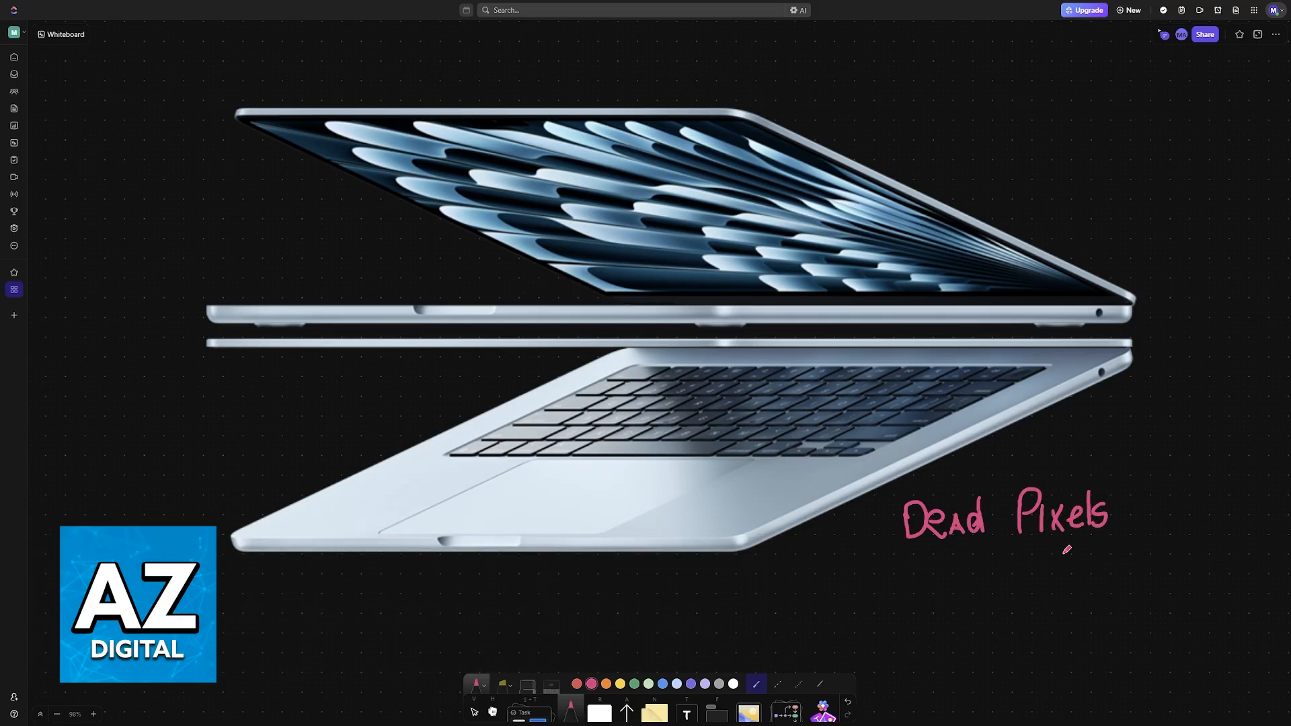
# Underline the 'Dead Pixels' note on the whiteboard, then launch the JScreenFix stuck-pixel fixer
pyautogui.moveTo(889, 543); pyautogui.dragTo(1137, 543)
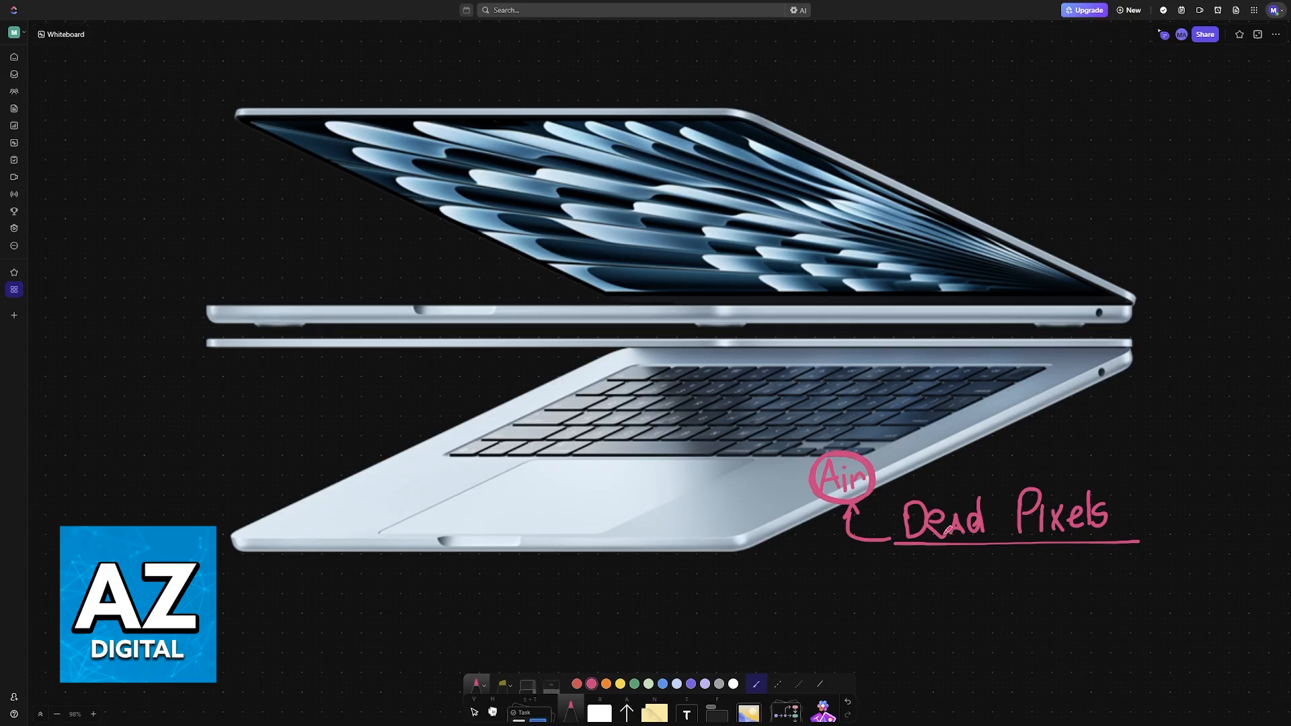
pyautogui.moveTo(772, 371)
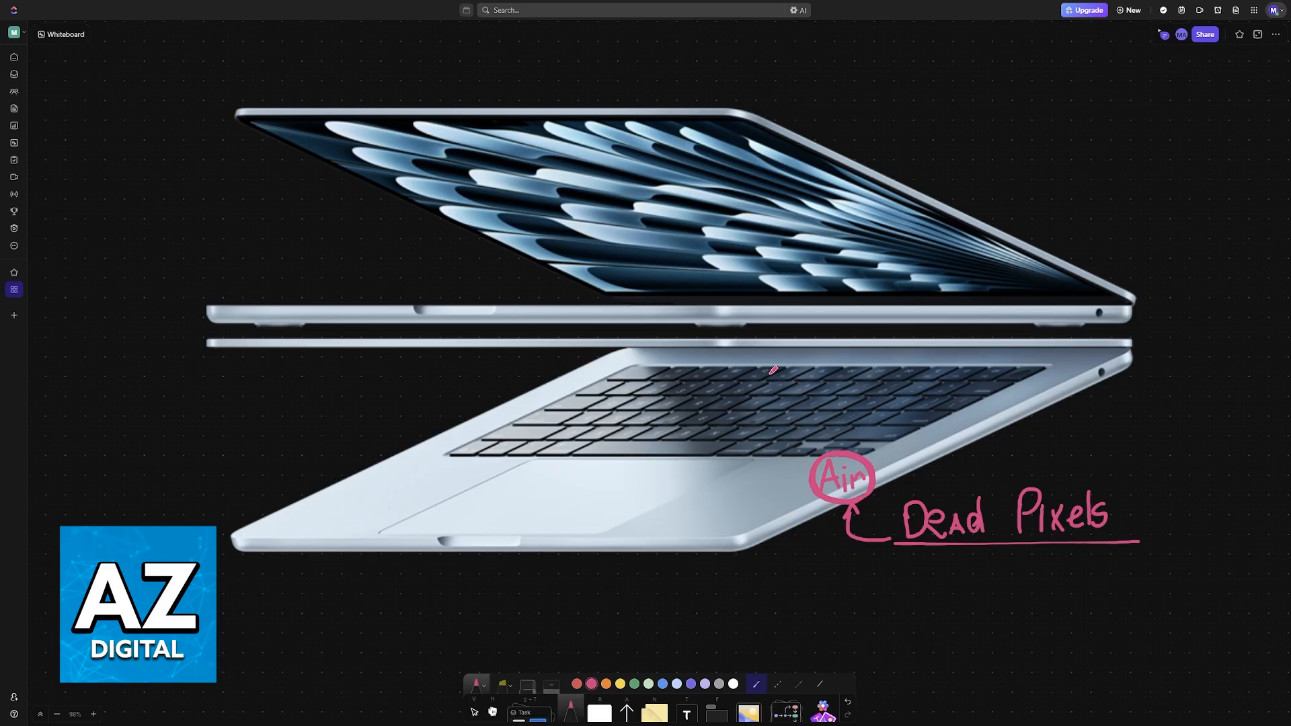
pyautogui.moveTo(908, 263)
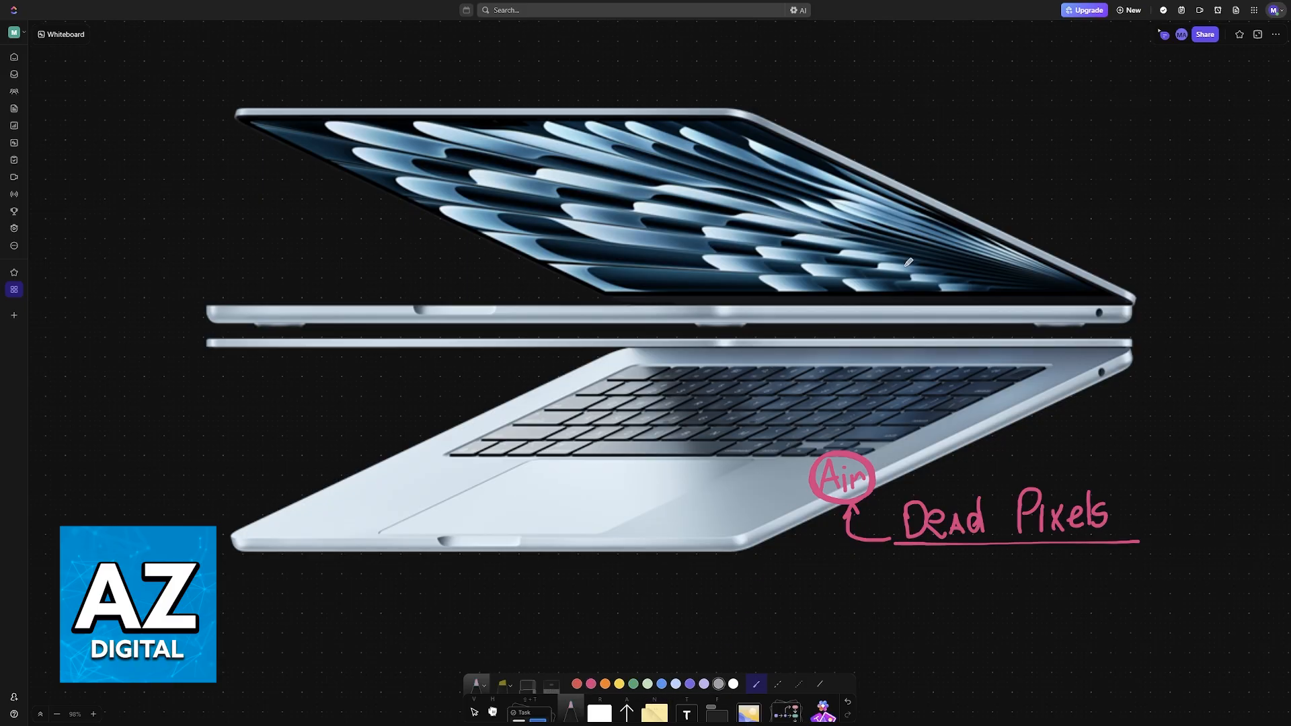
pyautogui.moveTo(911, 258)
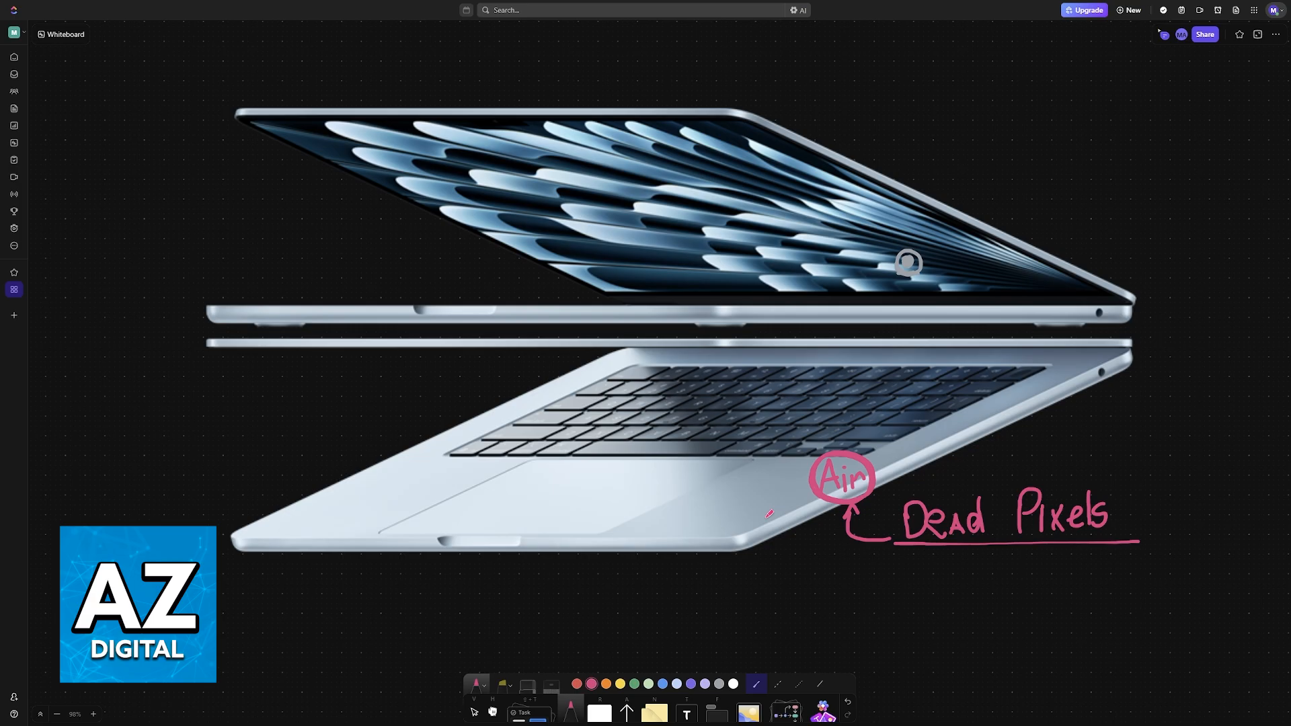
pyautogui.moveTo(928, 304)
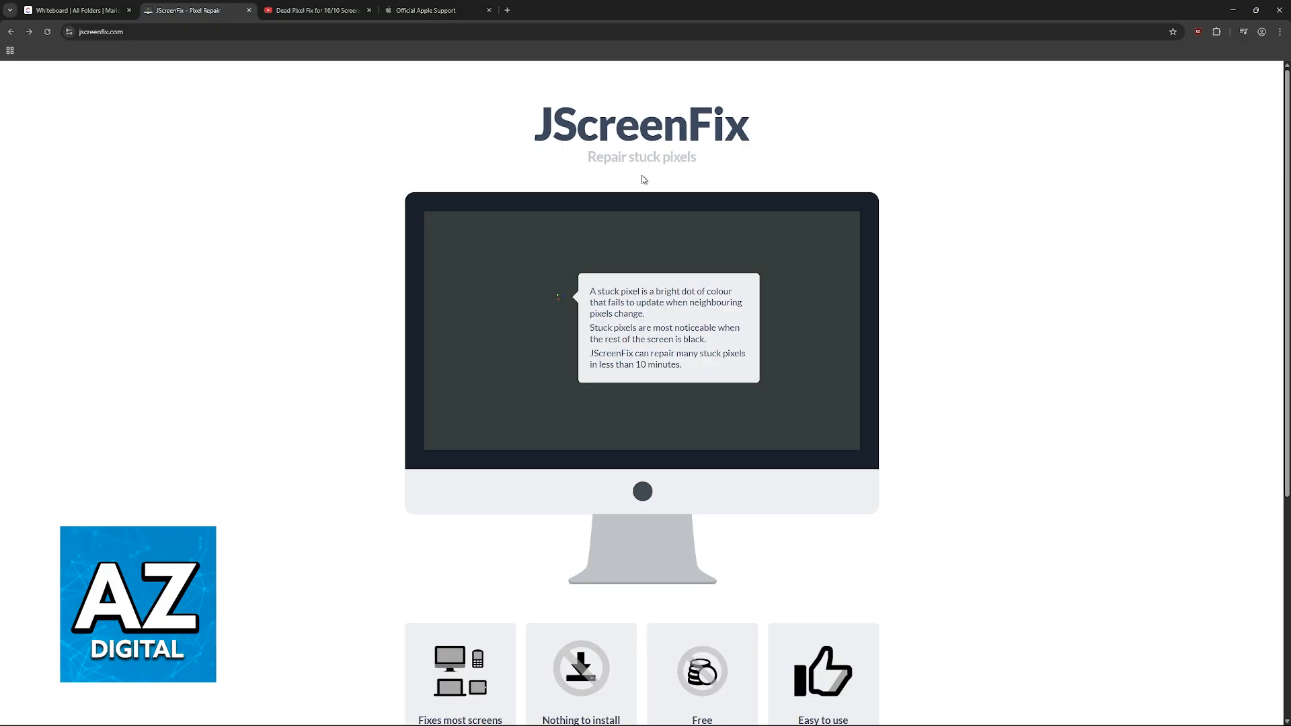
pyautogui.scroll(-3)
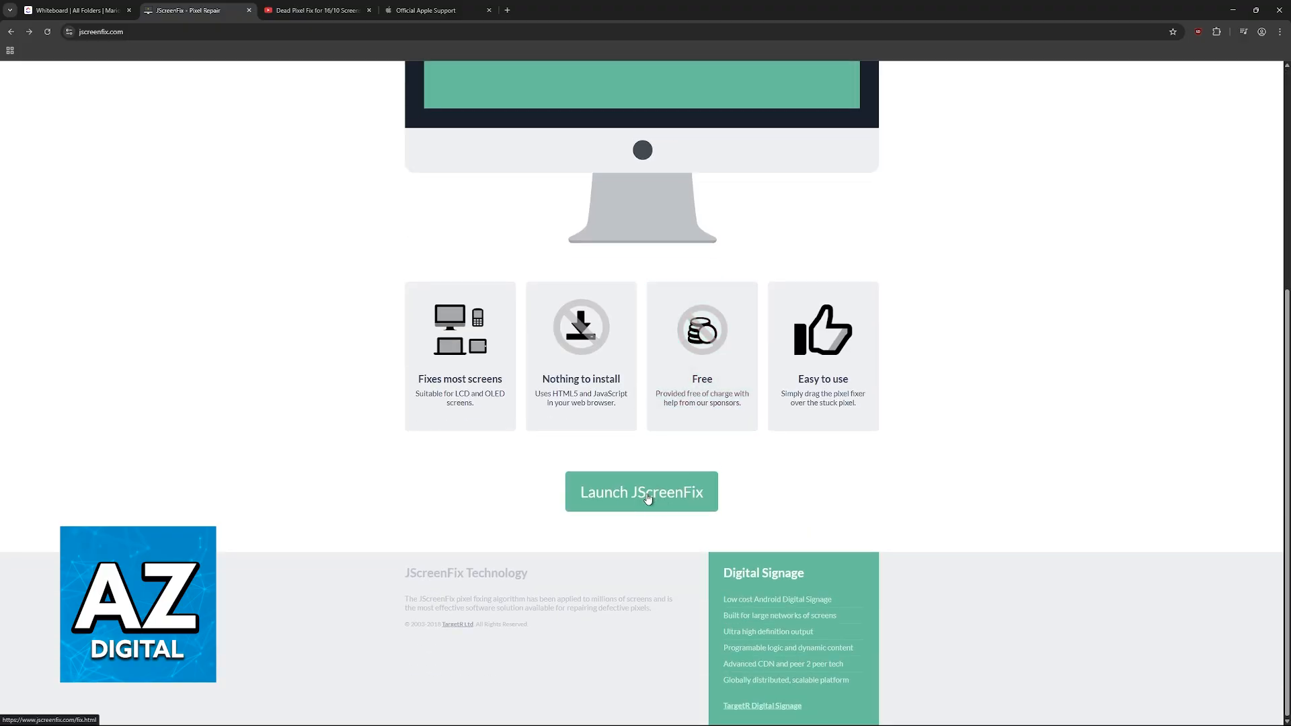
pyautogui.click(641, 492)
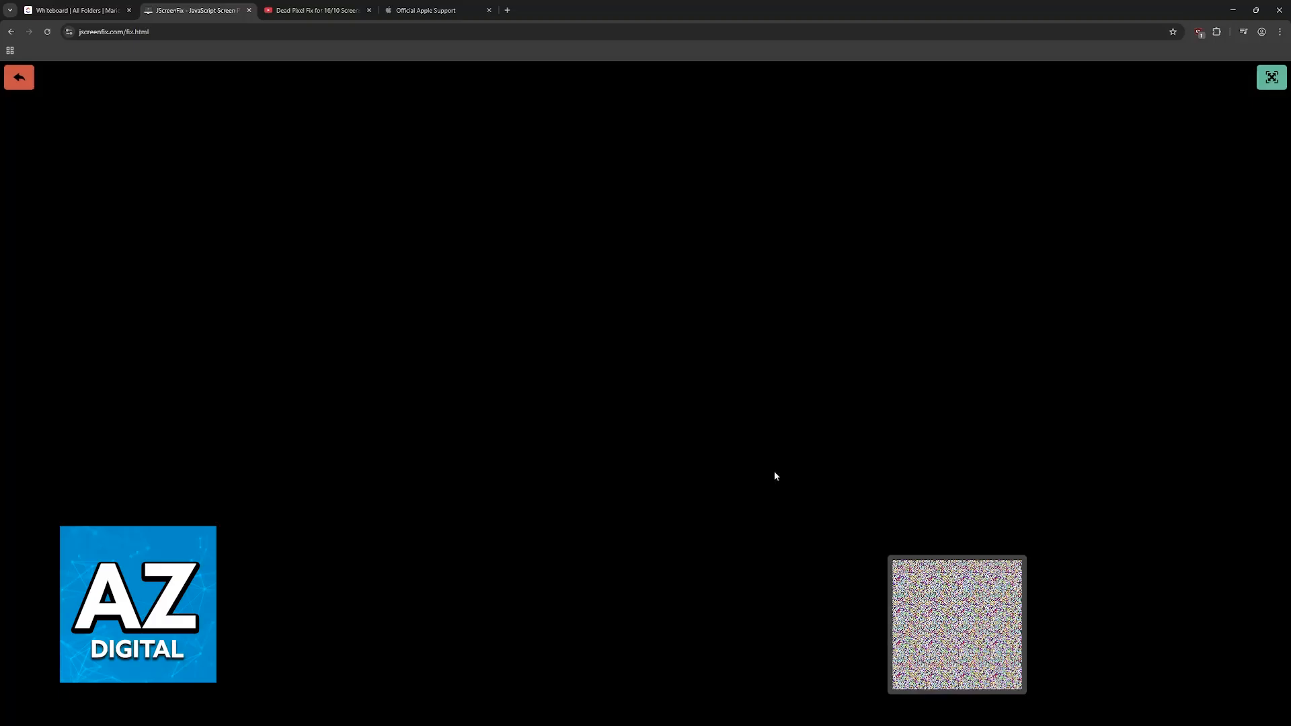
# Switch from the running JScreenFix fixer to the YouTube 'Dead Pixel Fix' video tab
pyautogui.click(316, 9)
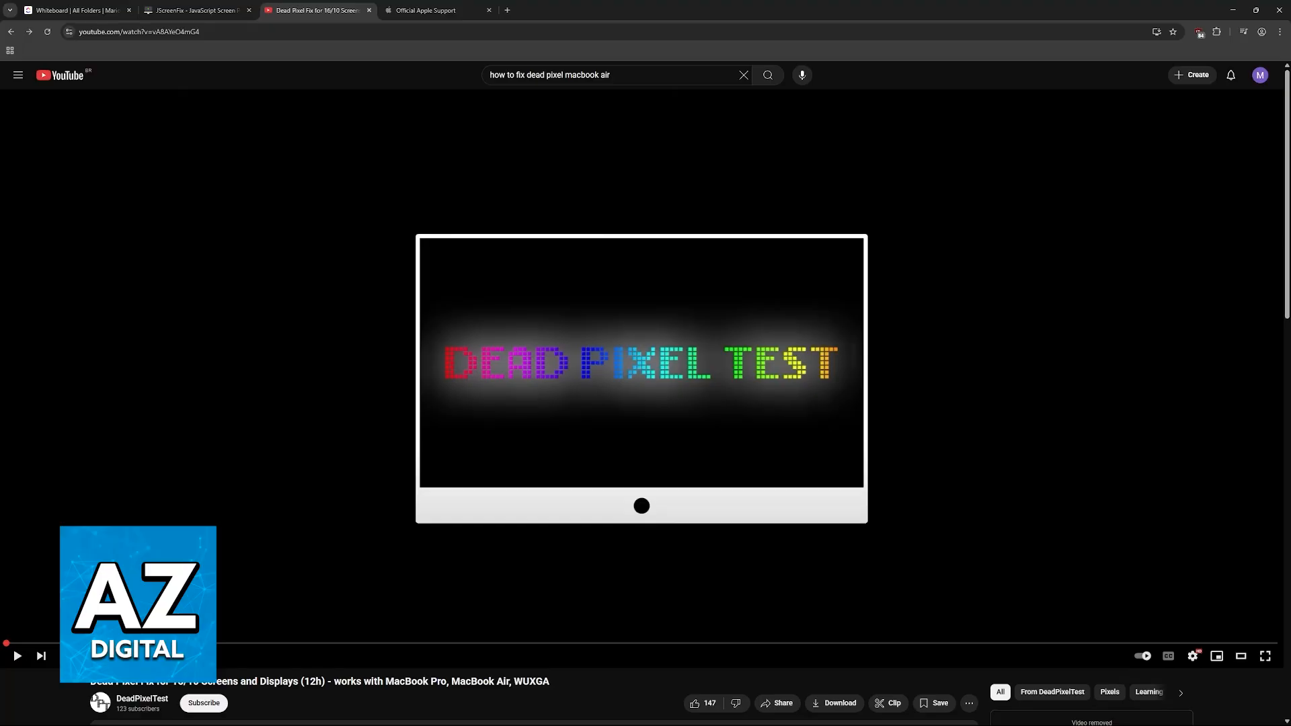
pyautogui.moveTo(216, 651)
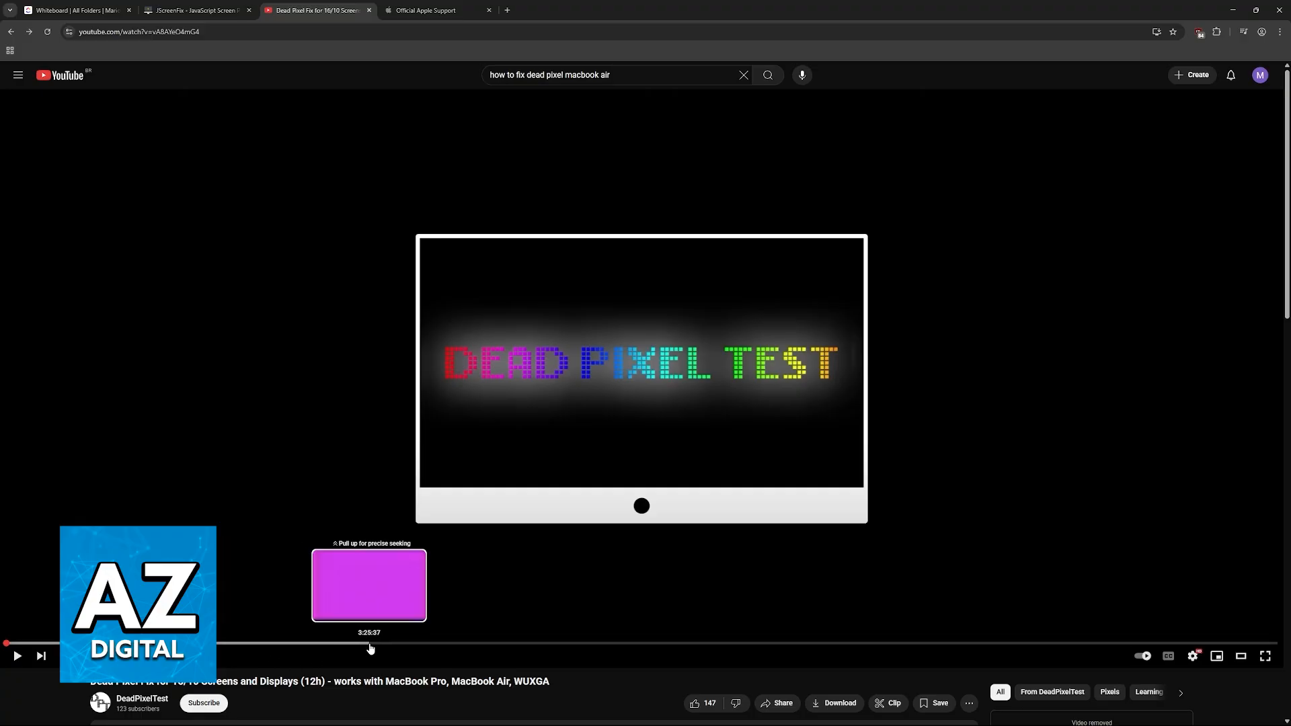
pyautogui.moveTo(423, 239)
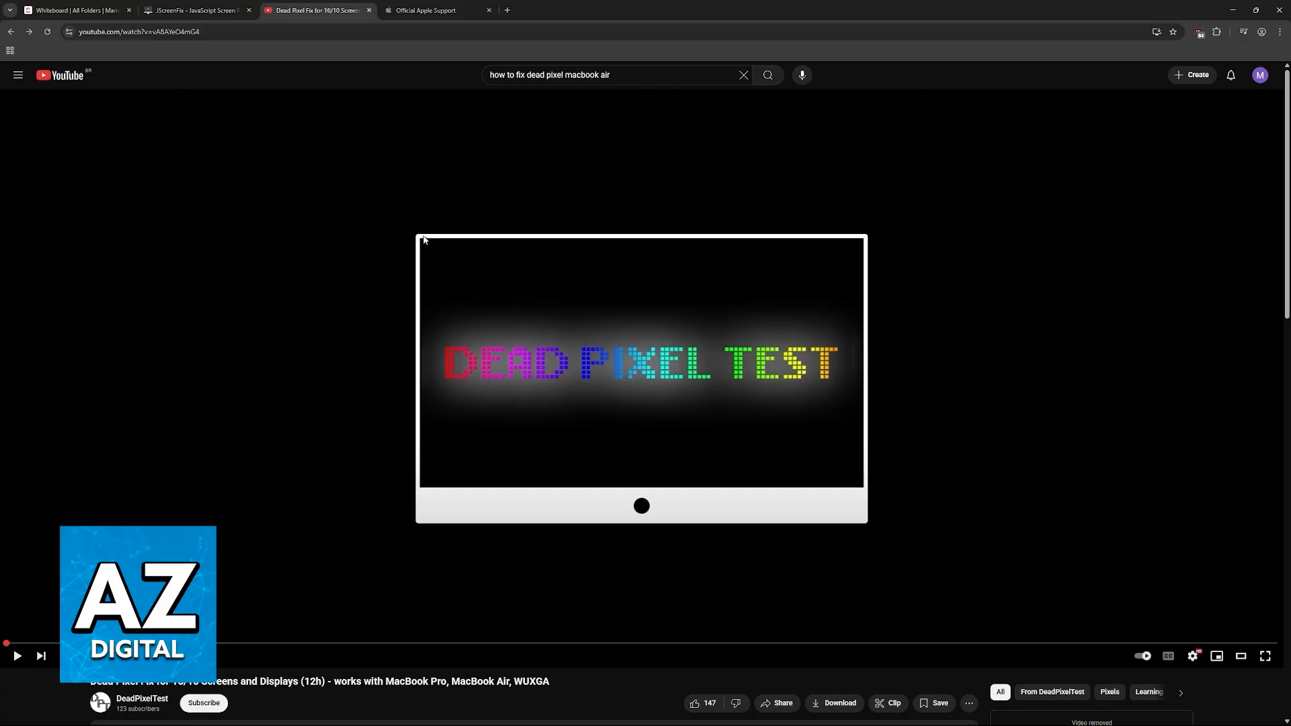
# Move from the 12-hour Dead Pixel Test video to the Official Apple Support tab
pyautogui.click(423, 9)
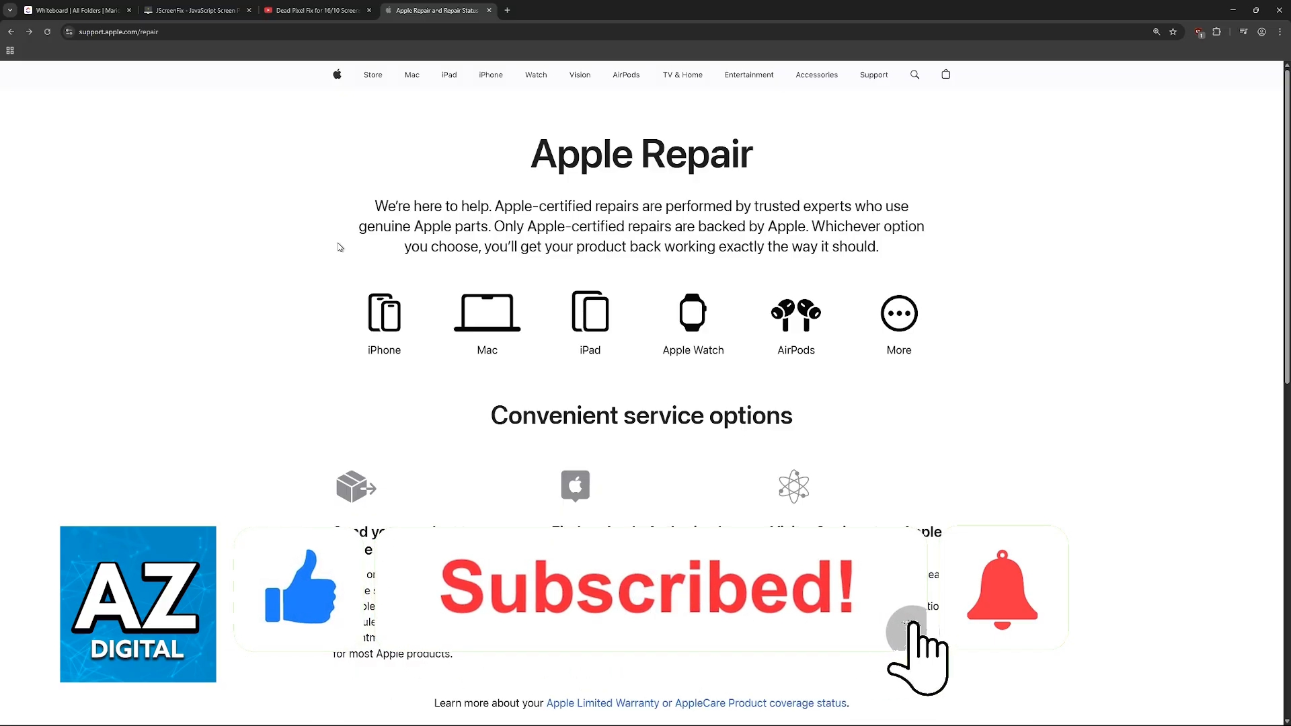
# Open the Apple Repair page listing device categories and service options
pyautogui.click(1002, 588)
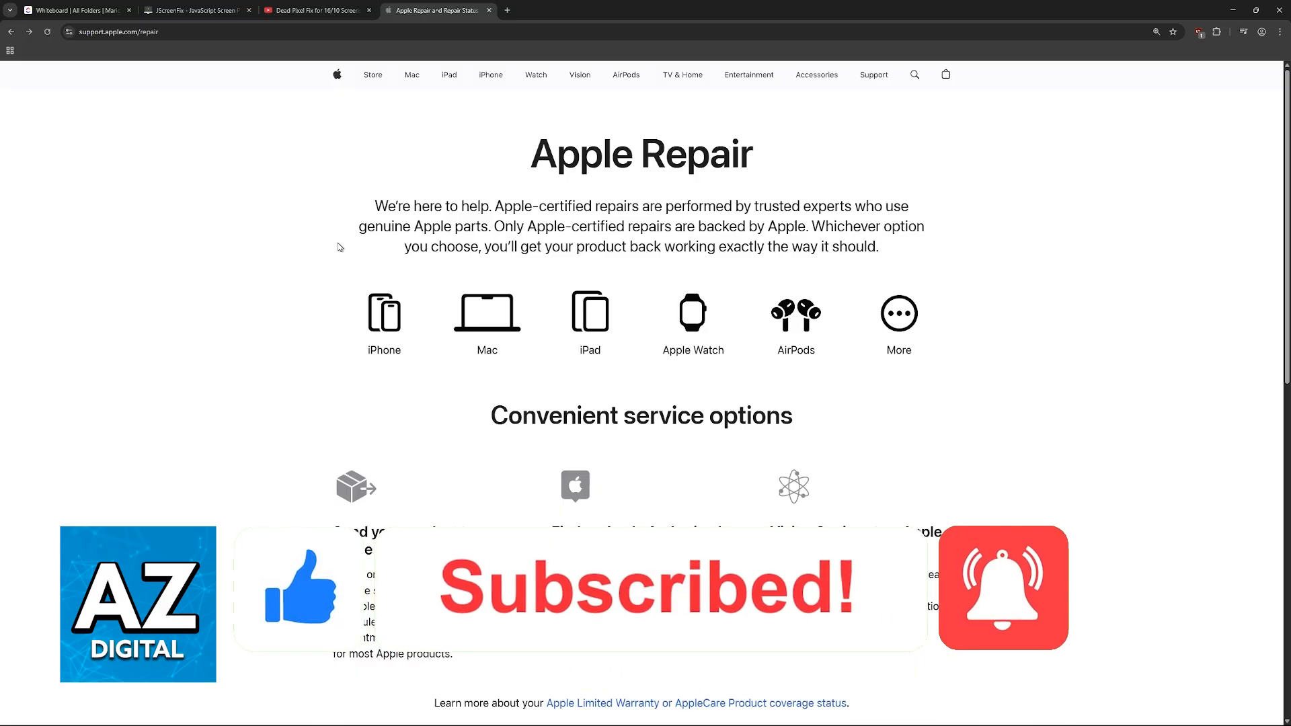